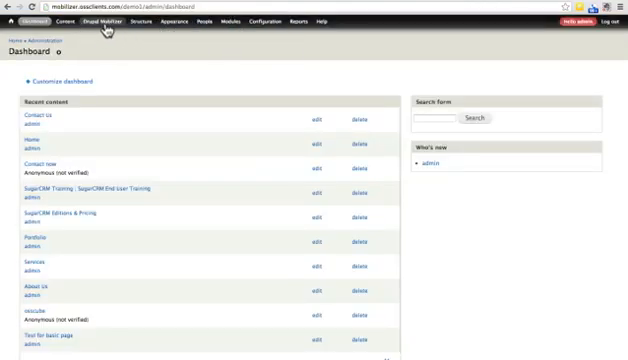
Step: Go from the site dashboard to the Drupal Mobilizer start page
left_click(88, 22)
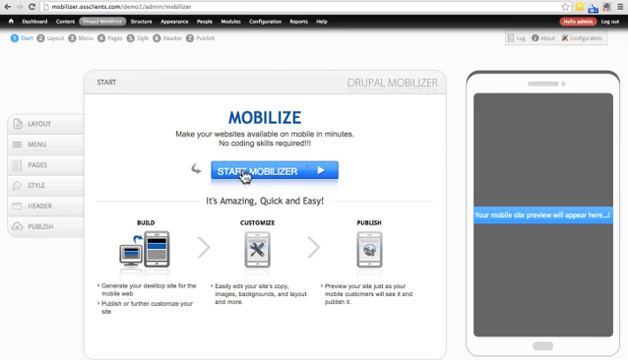
Step: Start Mobilizer and choose the Matrix grid layout for the home screen
left_click(280, 170)
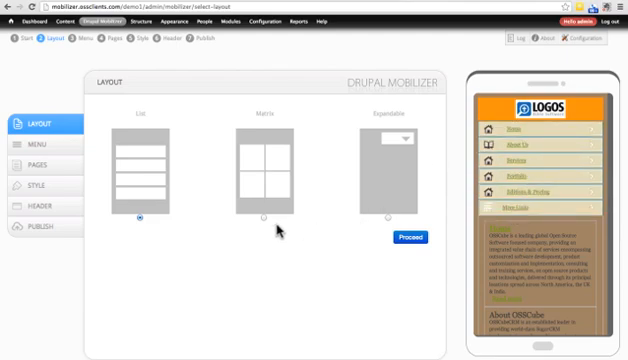
left_click(264, 216)
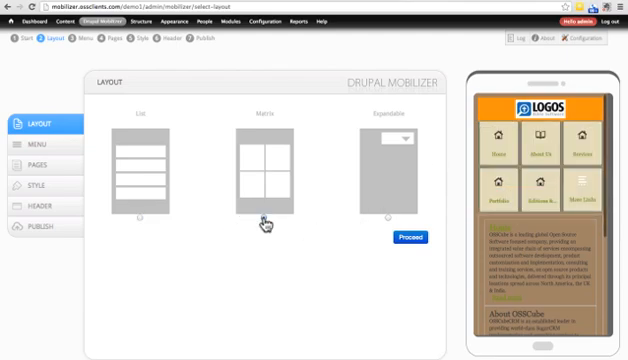
left_click(250, 214)
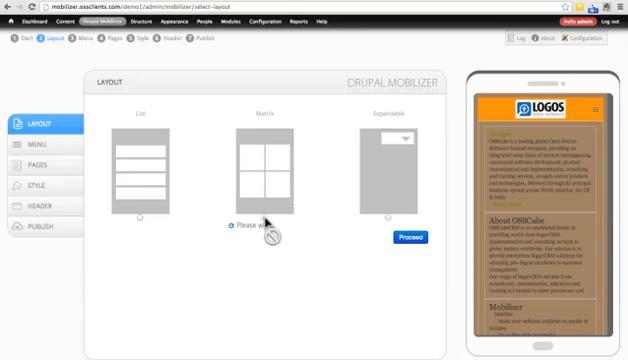
left_click(272, 212)
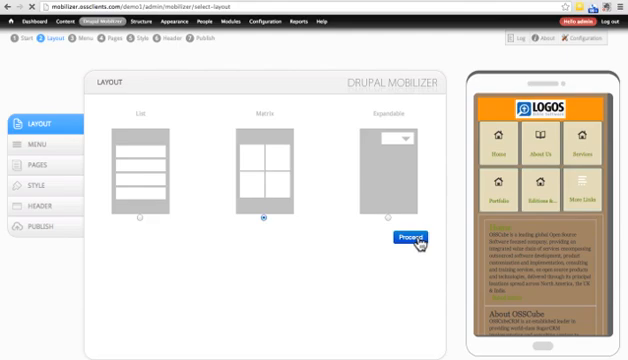
Step: Apply Top Menu as the mobile menu, showing Home, Facilities and Contact Us tiles
left_click(406, 240)
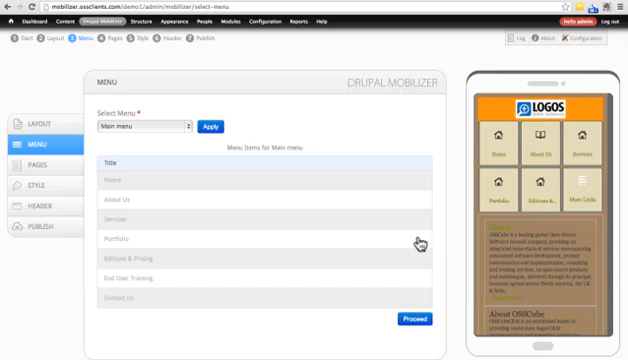
left_click(142, 126)
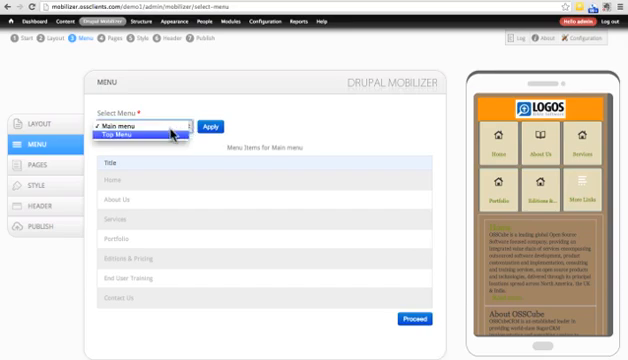
left_click(136, 138)
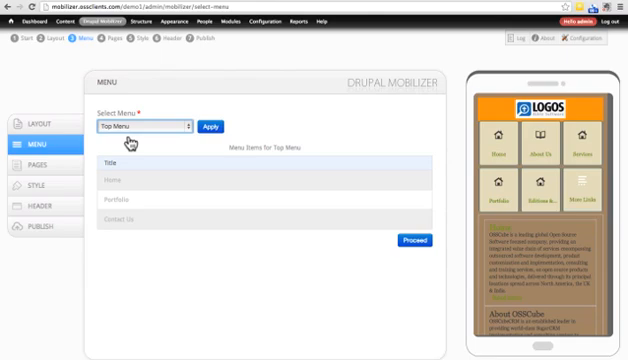
mouse_move(160, 158)
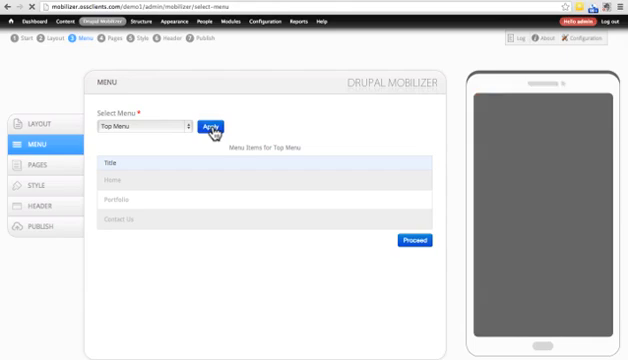
left_click(210, 126)
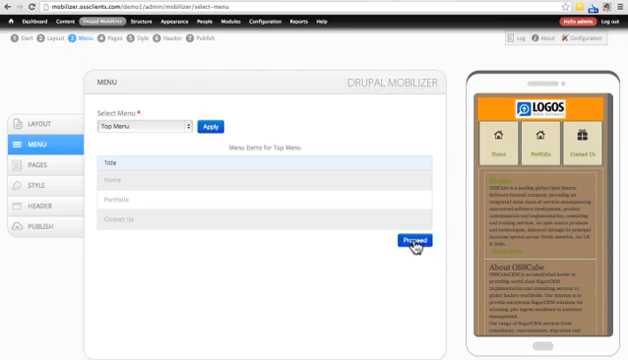
Step: Confirm the three enabled Top Menu items and continue to the Pages list
left_click(398, 248)
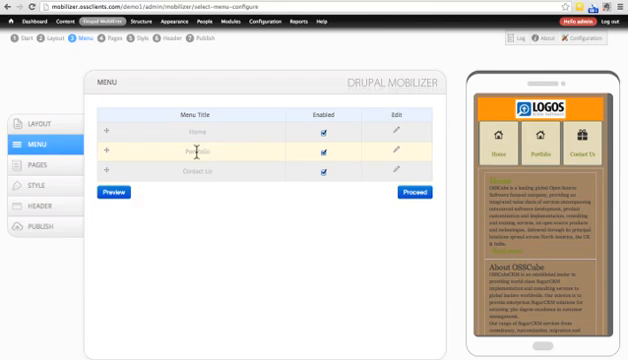
mouse_move(392, 154)
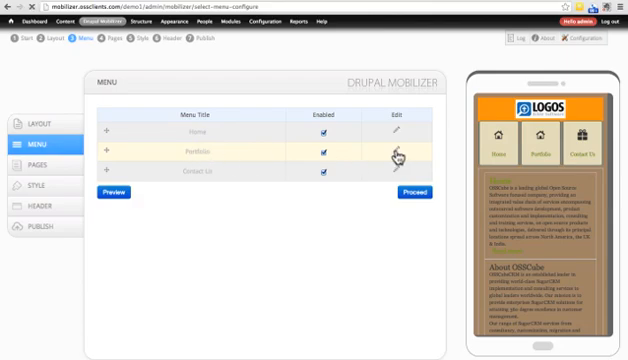
left_click(396, 152)
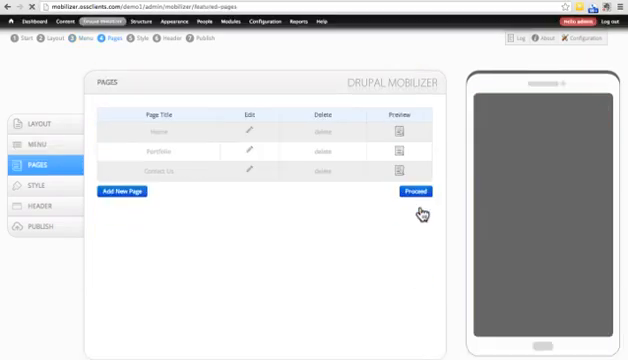
Step: Edit the Home page's first block, Page Content, from the Pages list
left_click(412, 192)
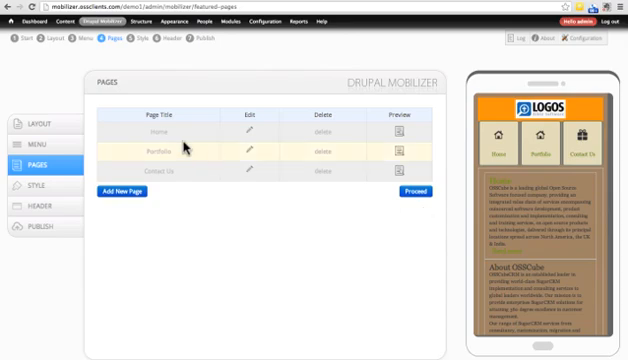
mouse_move(264, 172)
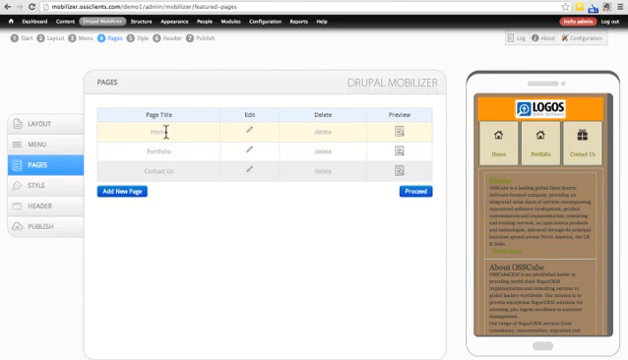
mouse_move(252, 136)
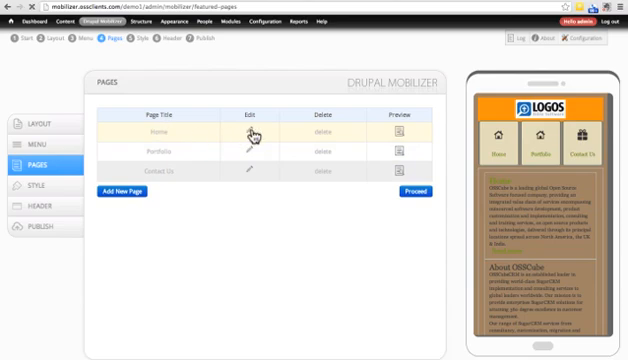
left_click(248, 132)
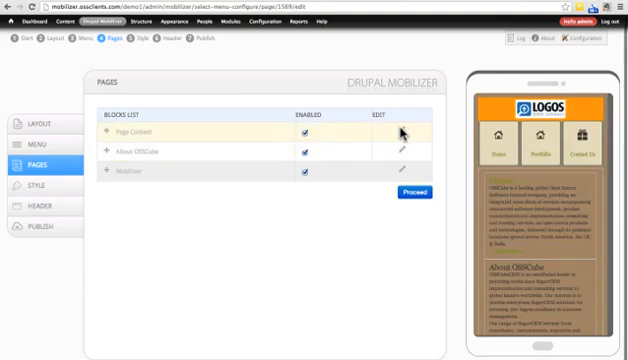
left_click(398, 132)
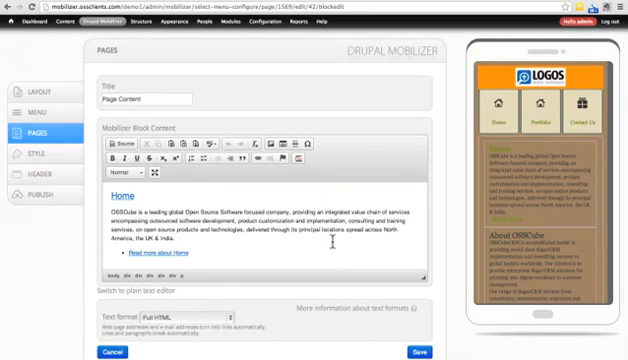
Step: Save the Home page's Page Content block and get the update confirmation
left_click(420, 352)
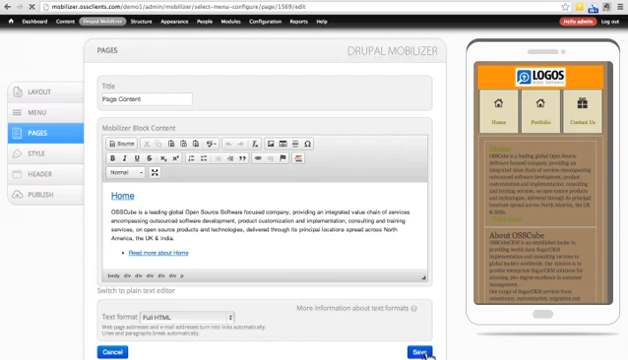
left_click(420, 352)
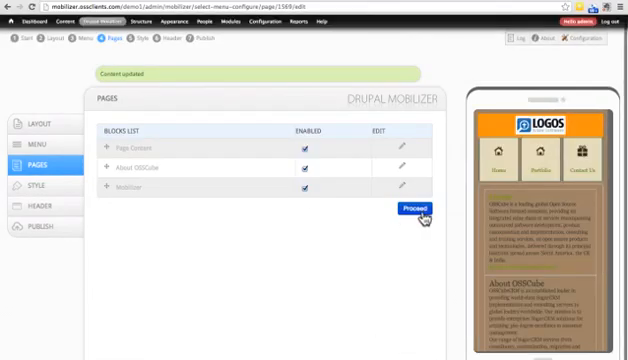
Step: Move to the Style step and customise the first colour theme's palette
left_click(400, 212)
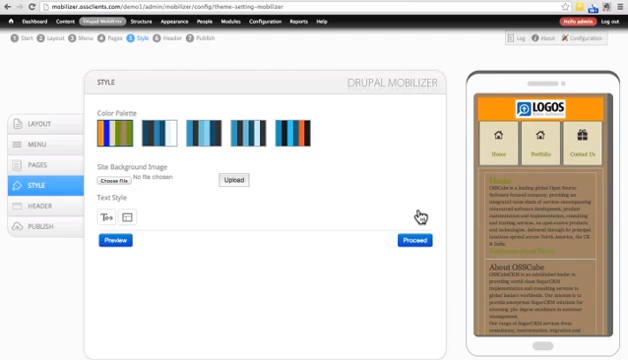
mouse_move(112, 132)
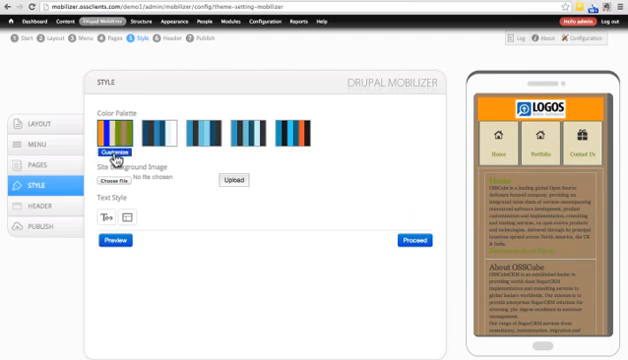
left_click(112, 144)
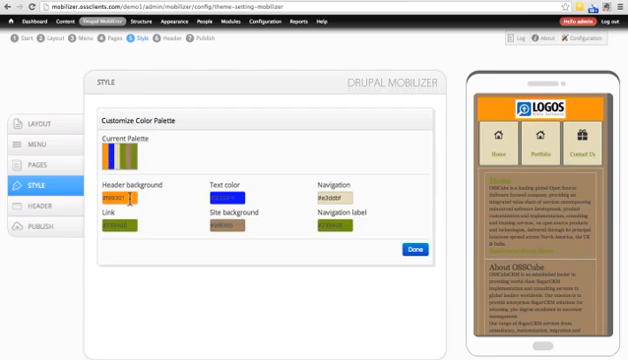
Step: Accept the customised colour palette with Done
left_click(124, 196)
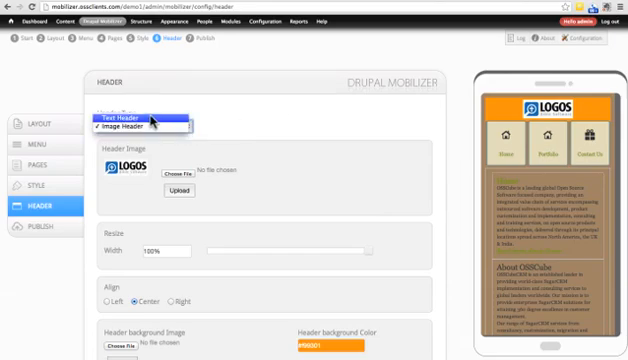
Step: Try a Text Header, then set the header type back to Image Header
left_click(136, 124)
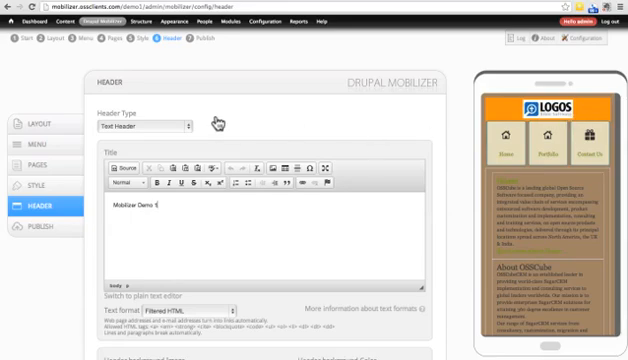
left_click(144, 124)
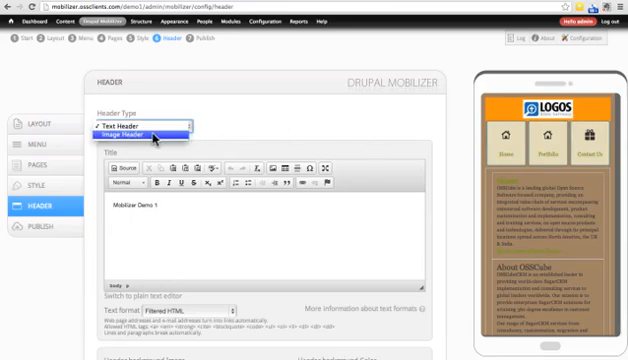
left_click(130, 132)
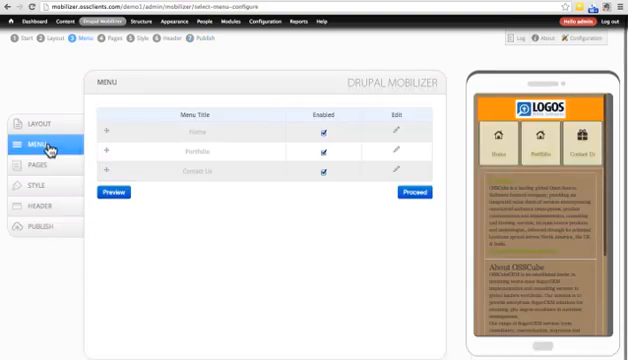
Step: Proceed through Layout, Menu, Pages, Style and Header to publish the mobile site
left_click(36, 124)
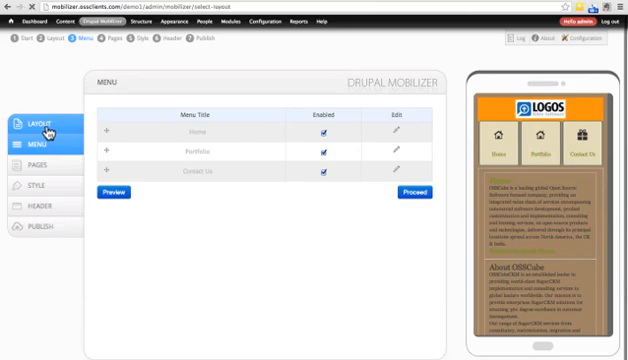
left_click(36, 124)
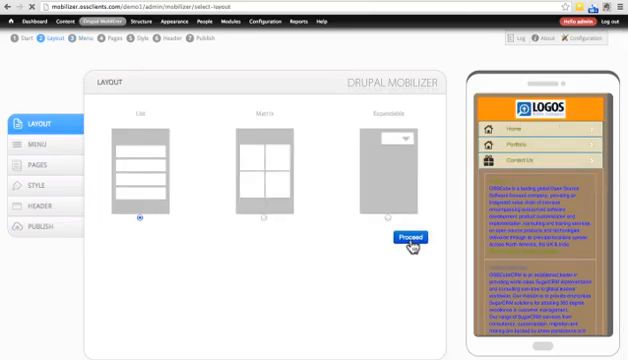
left_click(400, 240)
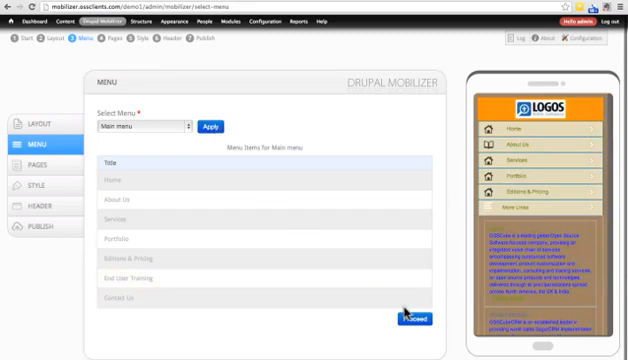
left_click(404, 320)
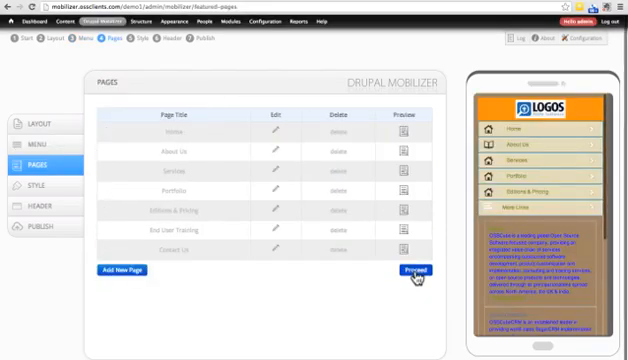
left_click(410, 270)
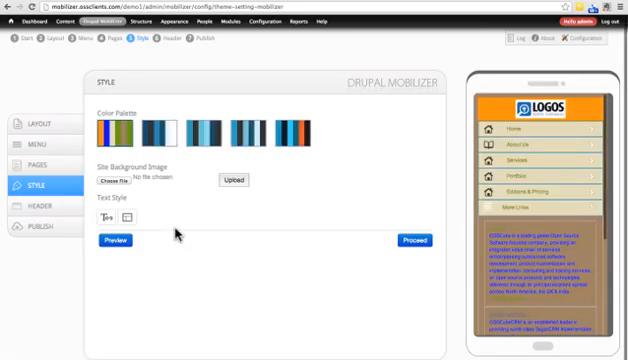
left_click(408, 240)
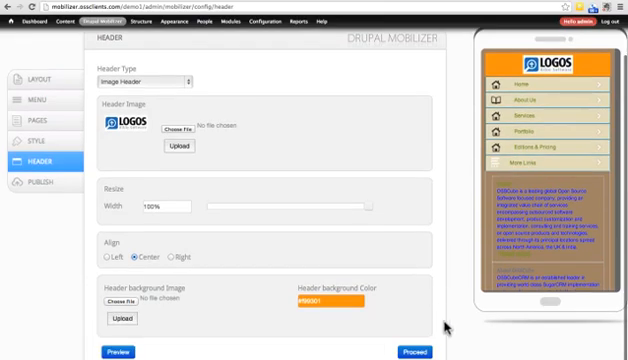
left_click(404, 352)
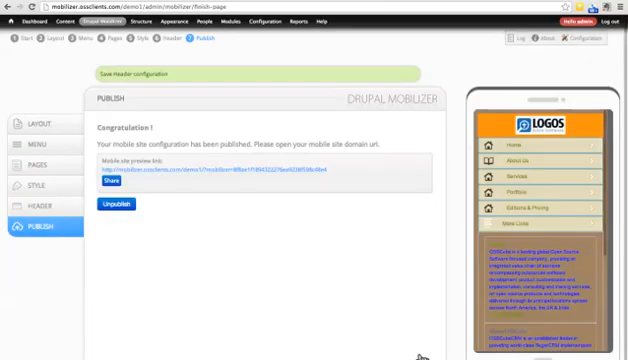